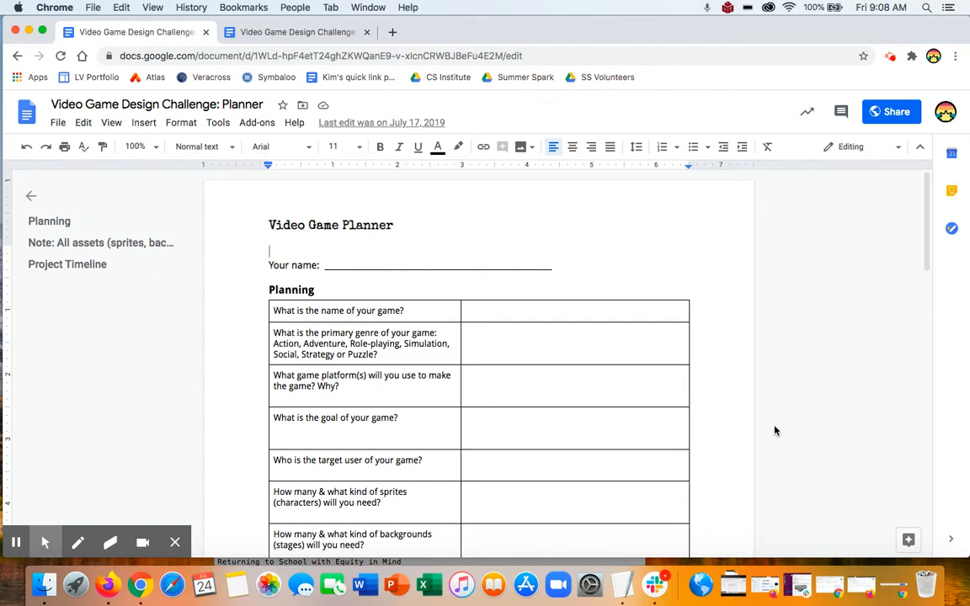
mouse_move(529, 354)
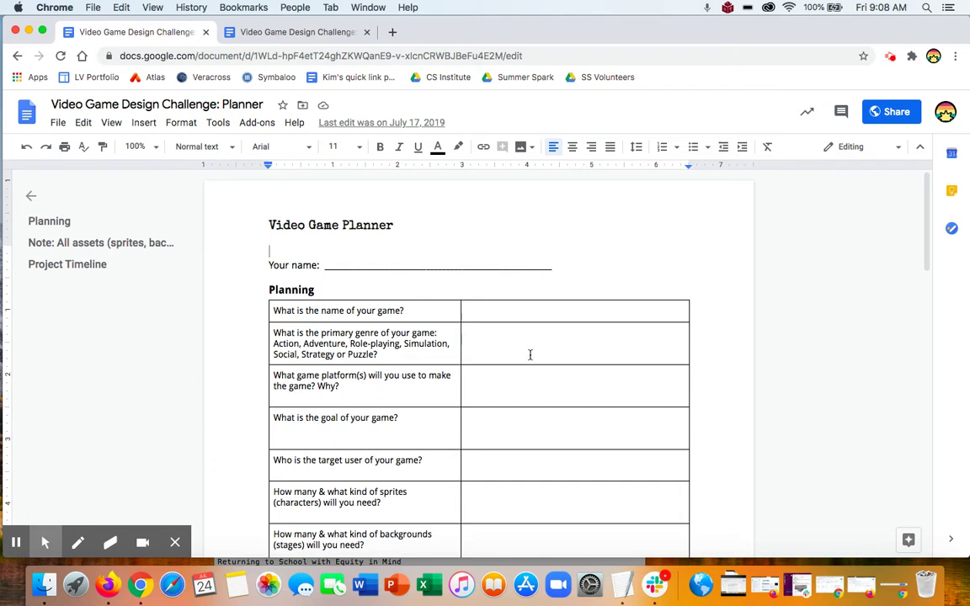
Scroll through the remaining Planner template sections and back up without editing anything
scroll(down, 3)
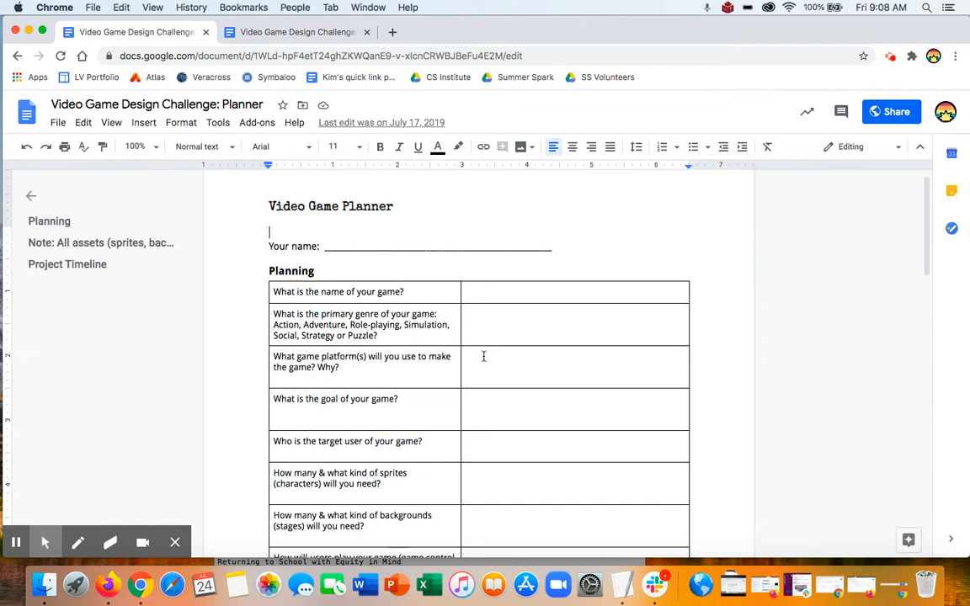
scroll(down, 3)
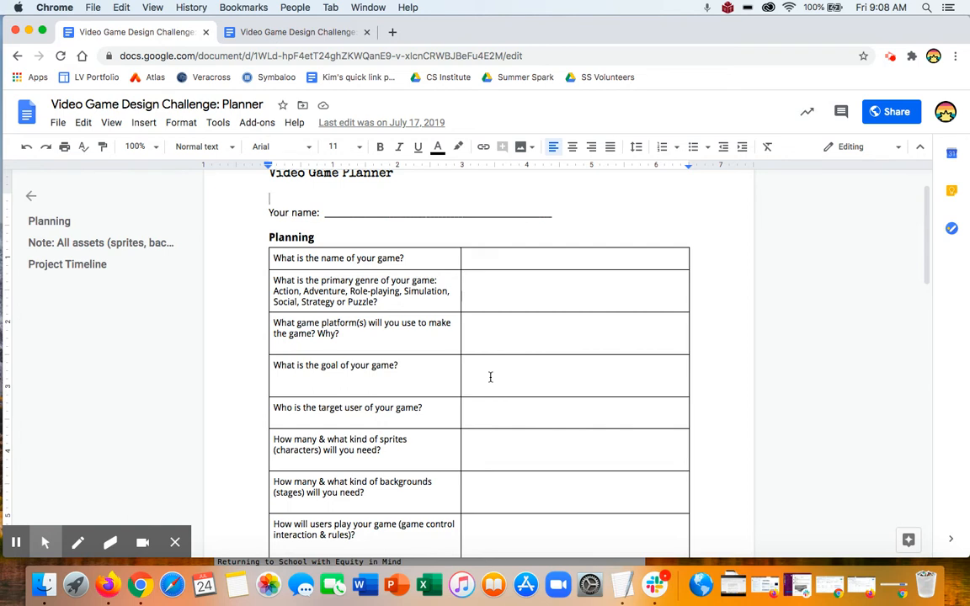
scroll(down, 3)
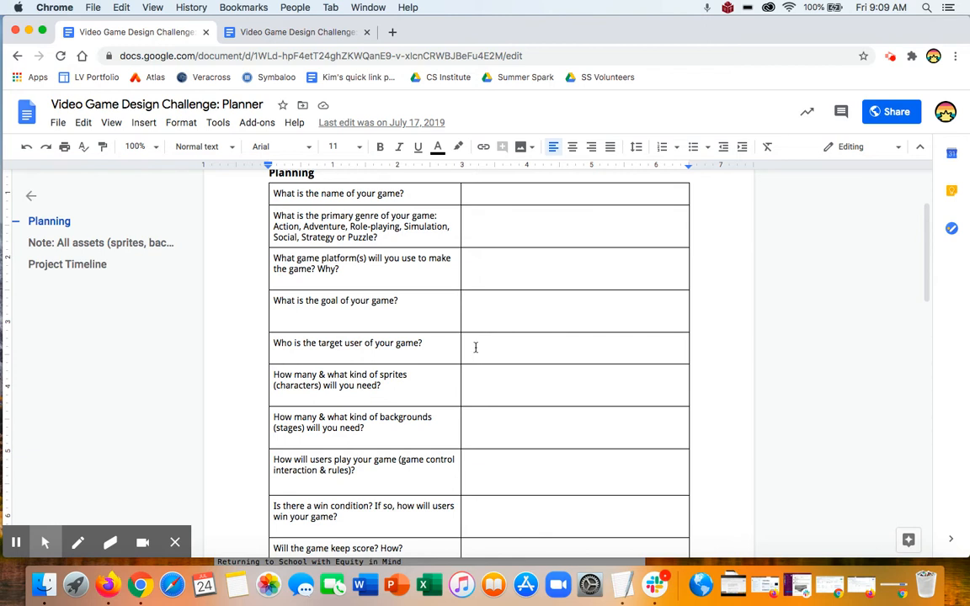
mouse_move(485, 377)
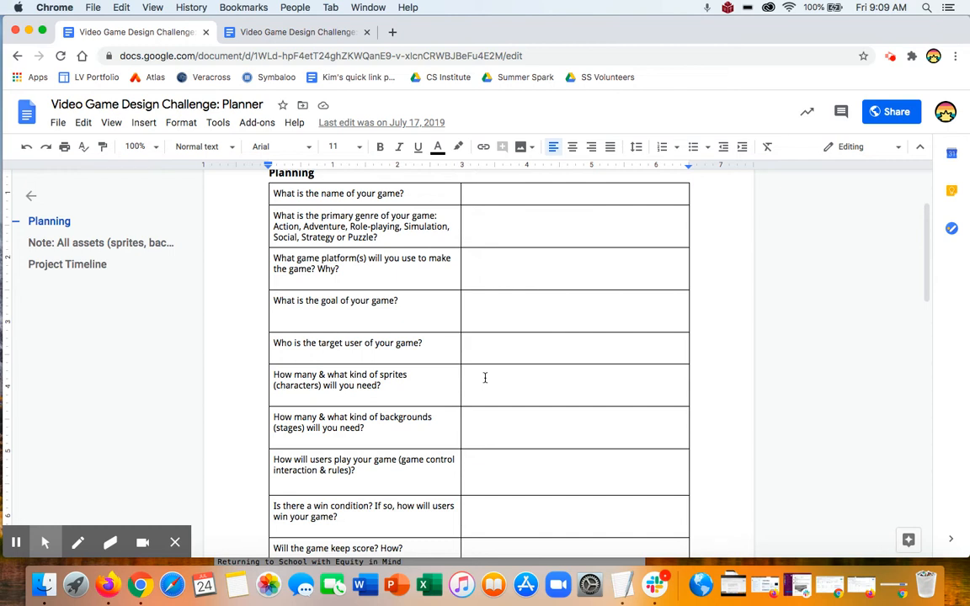
mouse_move(492, 415)
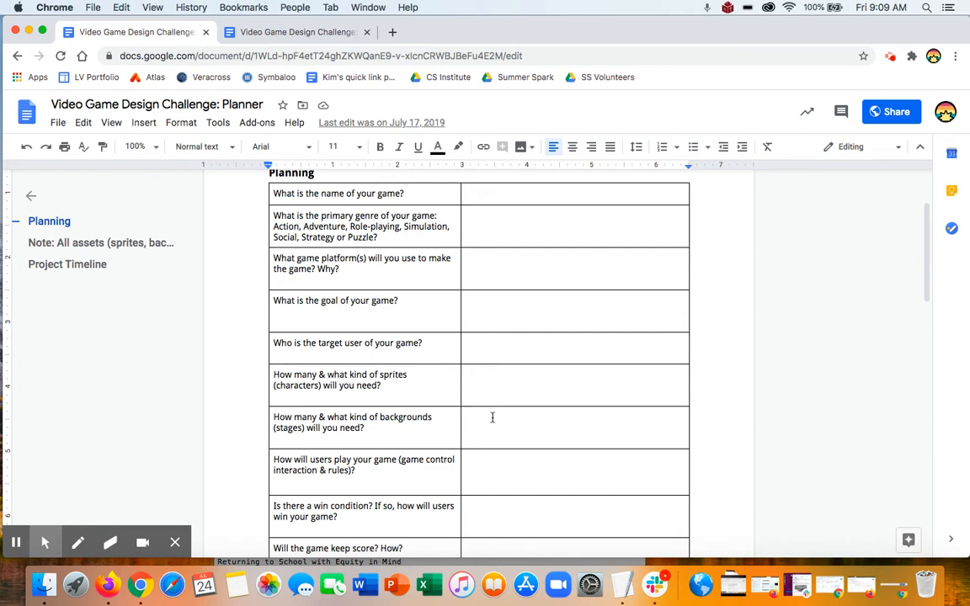
scroll(down, 3)
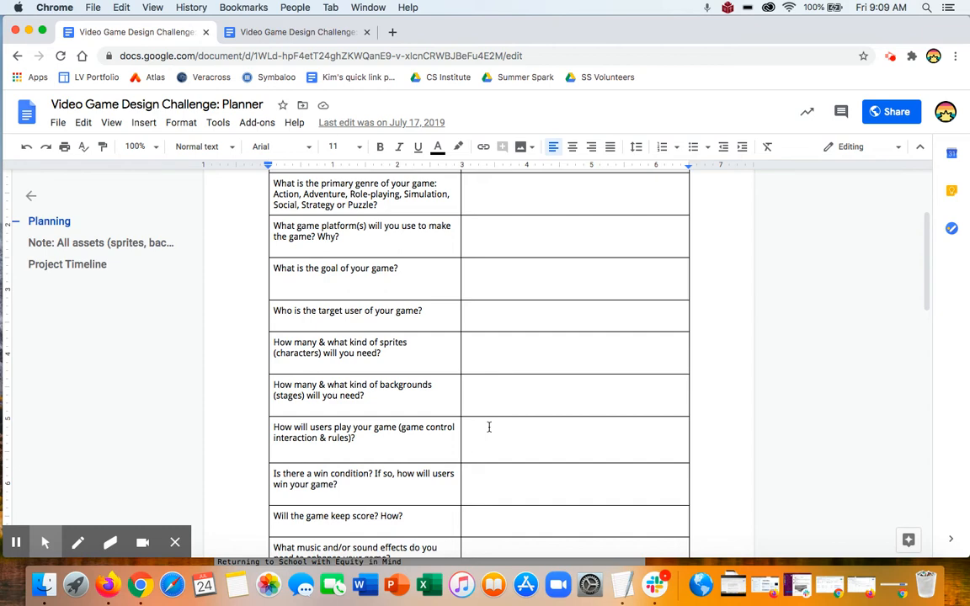
scroll(down, 3)
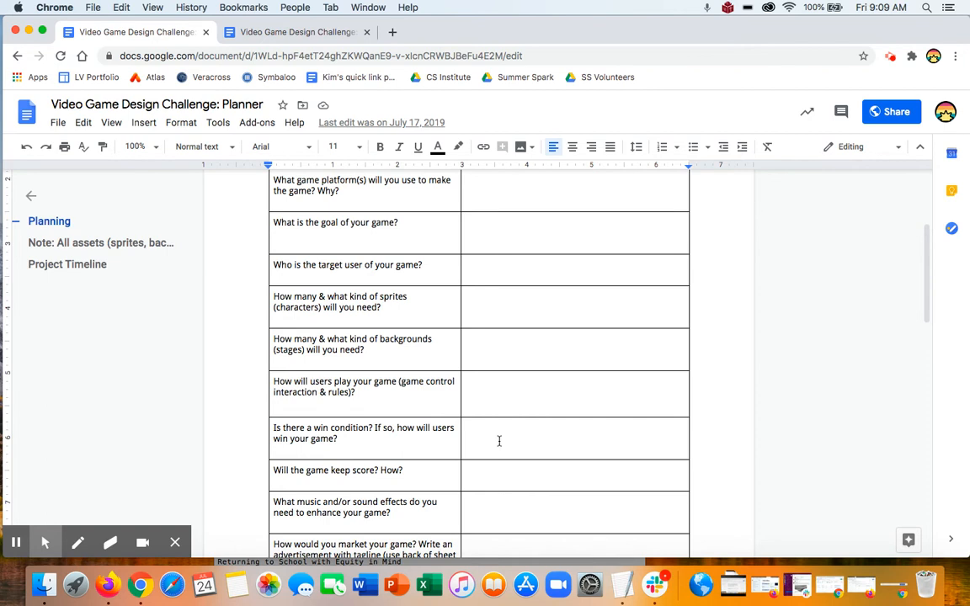
scroll(down, 3)
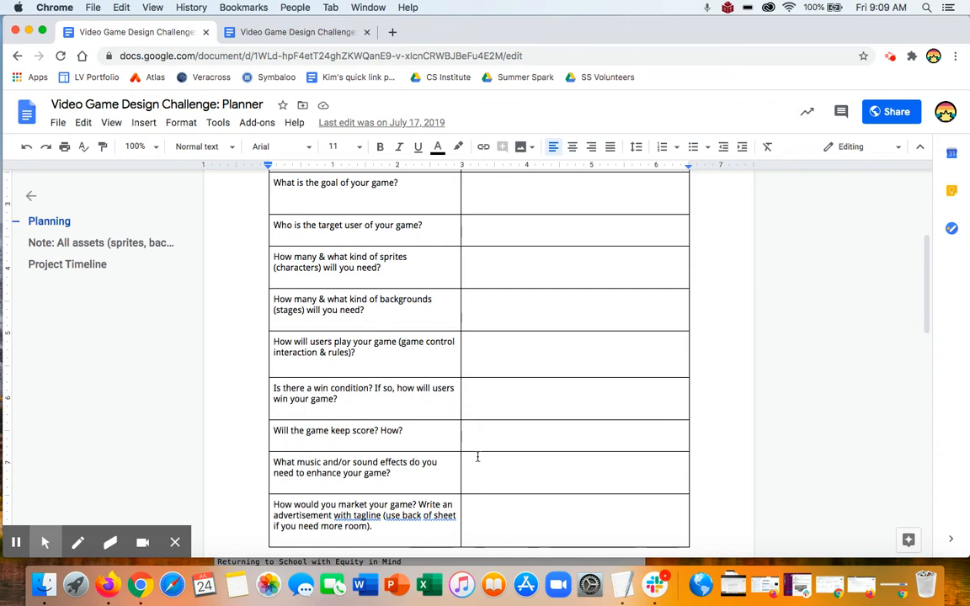
scroll(down, 3)
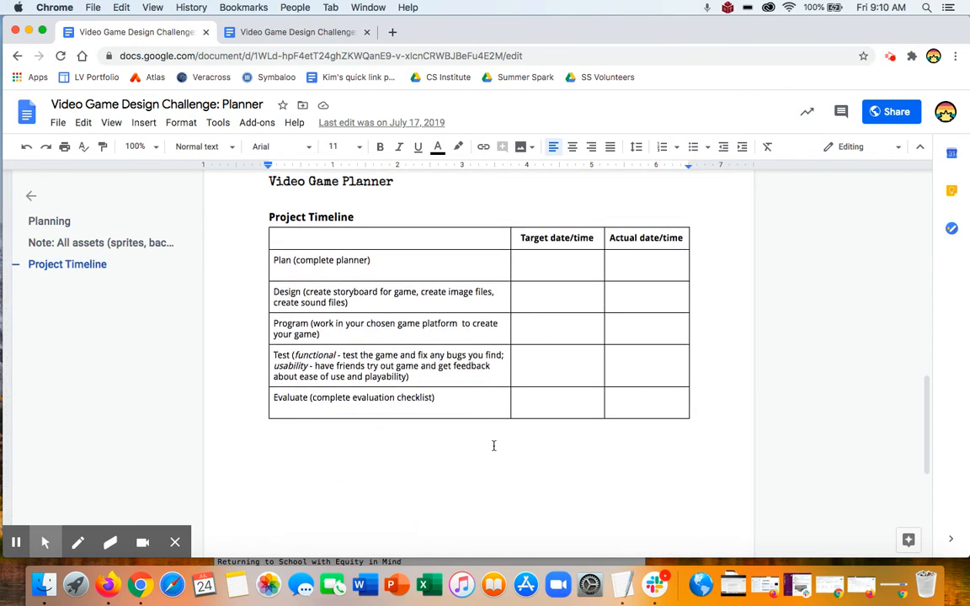
mouse_move(556, 317)
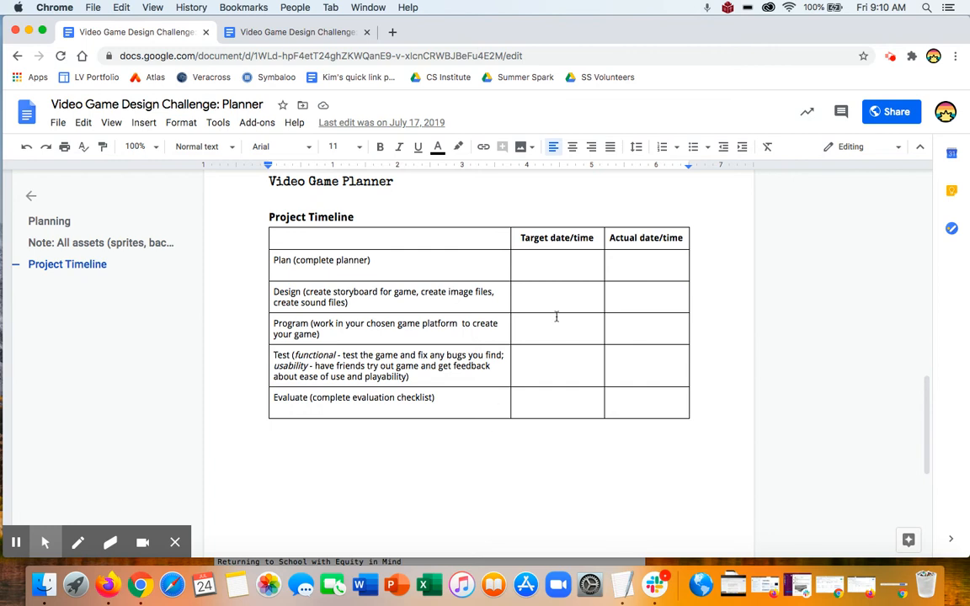
mouse_move(552, 277)
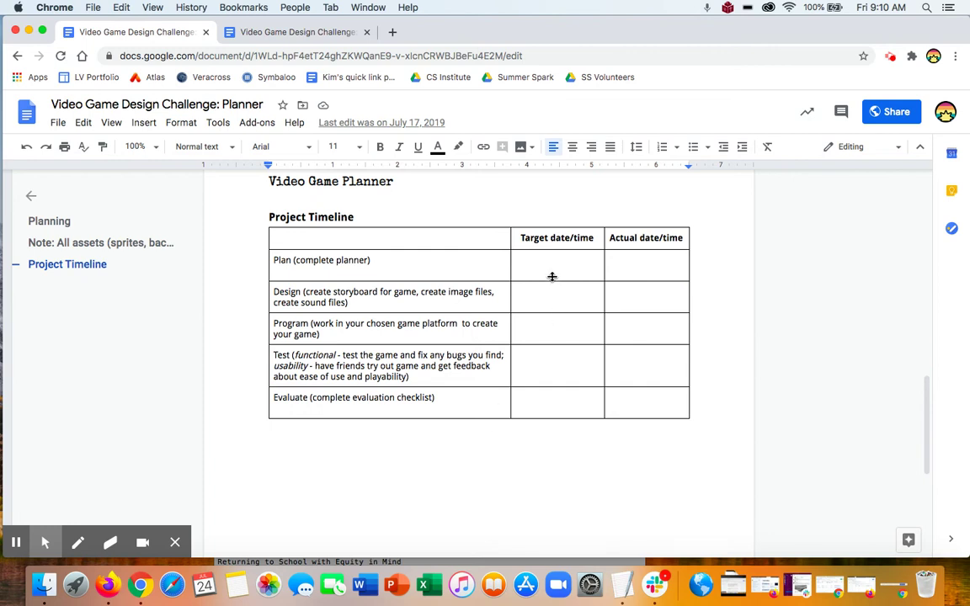
mouse_move(549, 296)
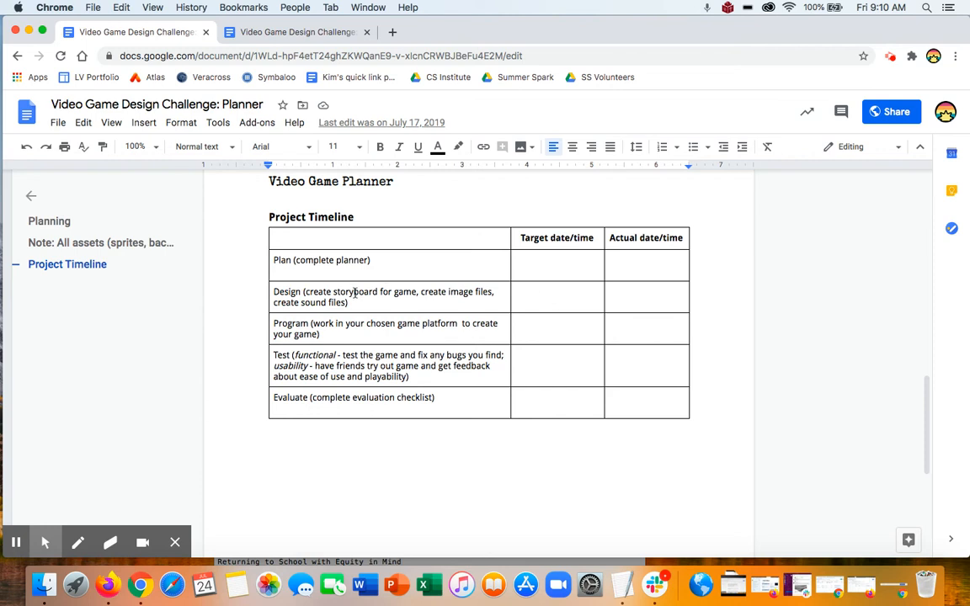
mouse_move(369, 302)
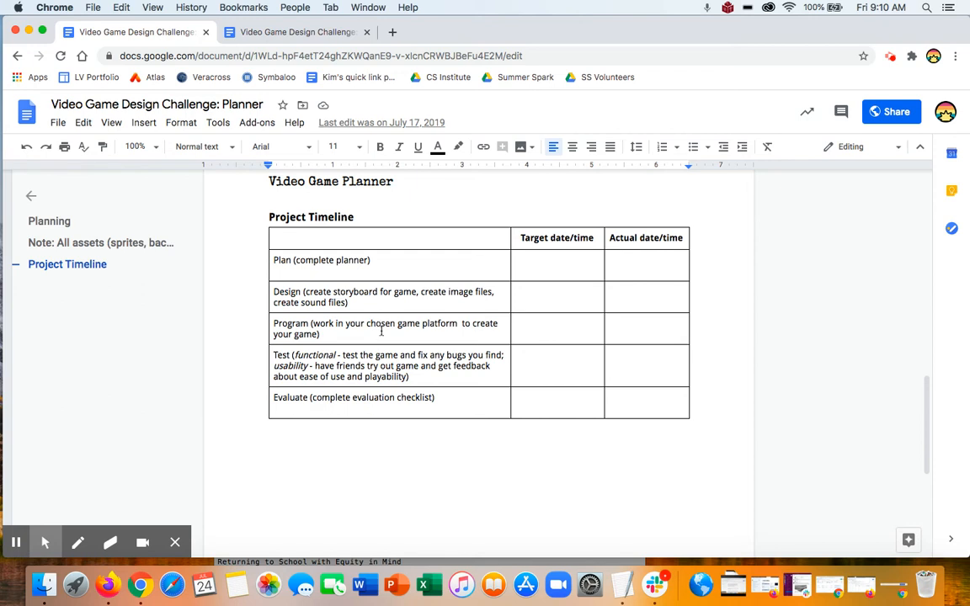
mouse_move(408, 366)
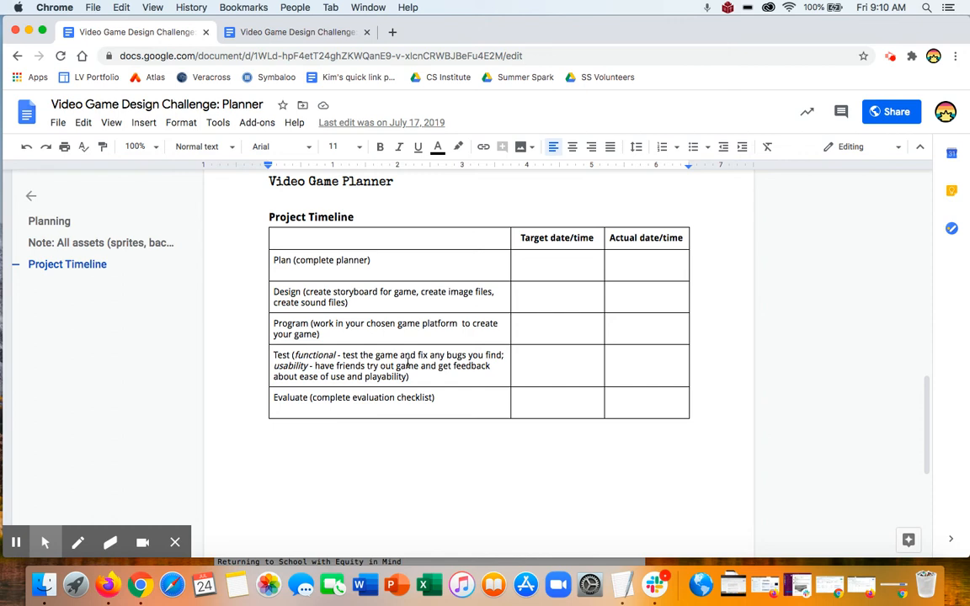
mouse_move(382, 353)
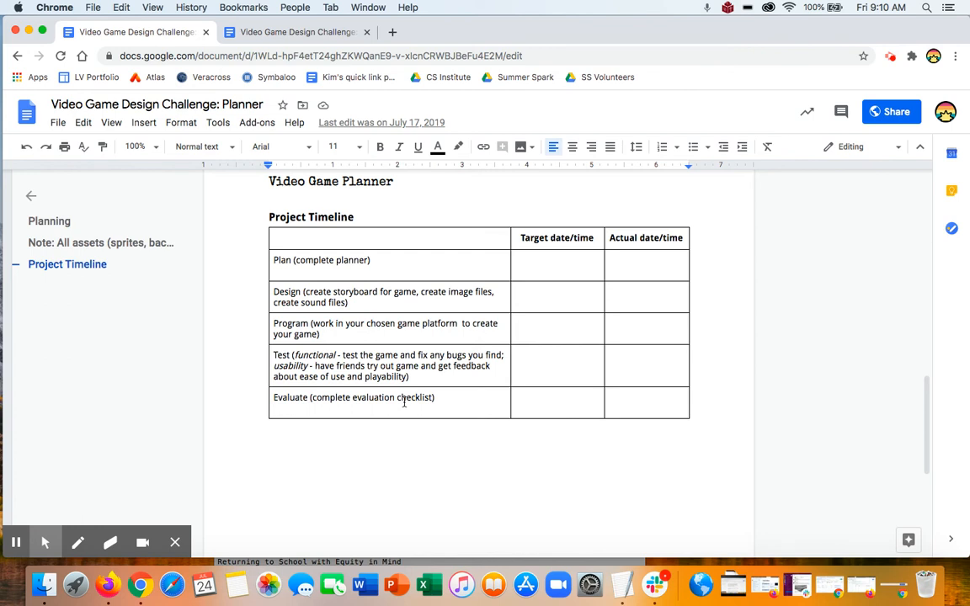
scroll(up, 3)
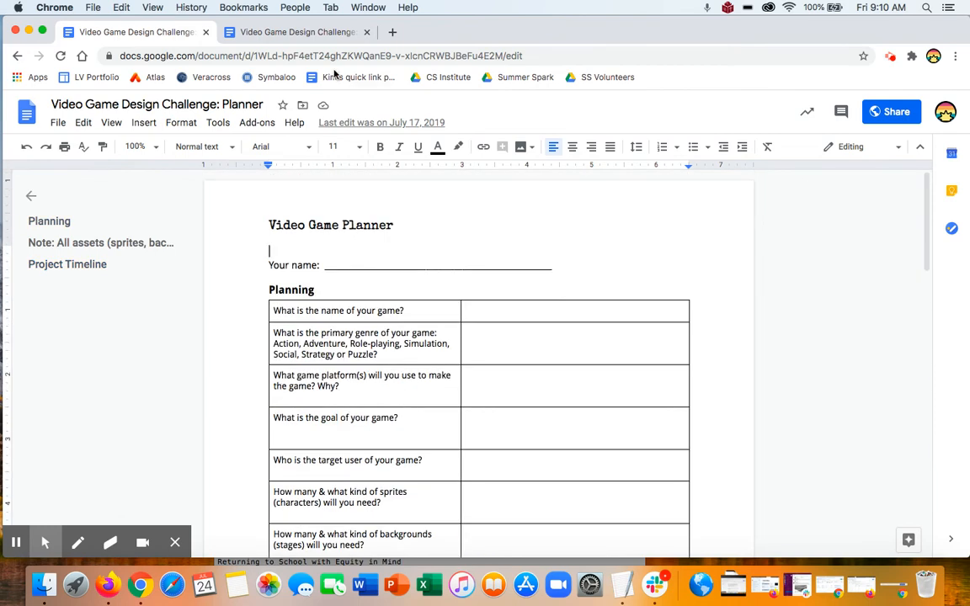
View the Storyboard document's Level, Image and Narrative Description table, briefly checking the Planner and returning
click(295, 32)
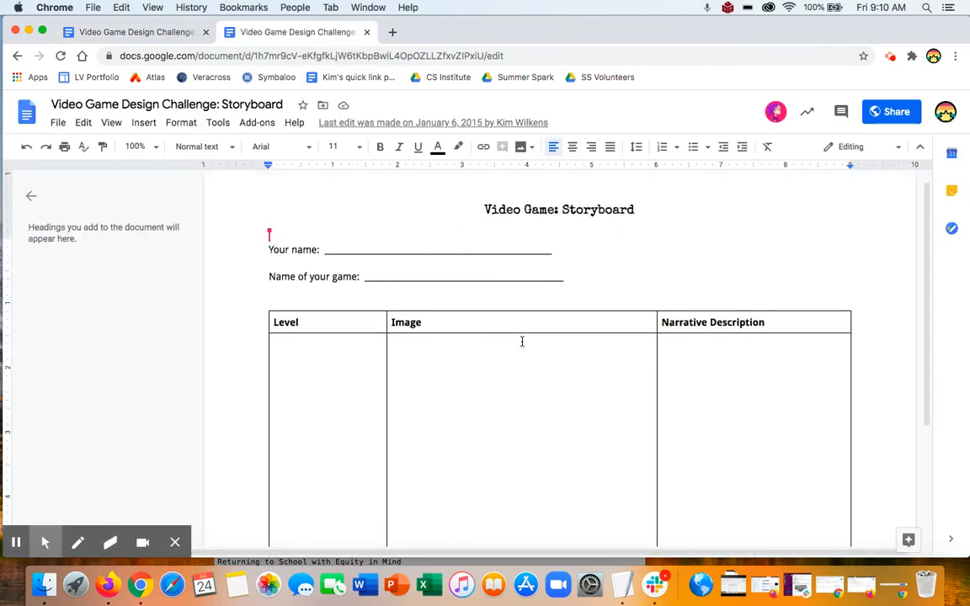
scroll(down, 3)
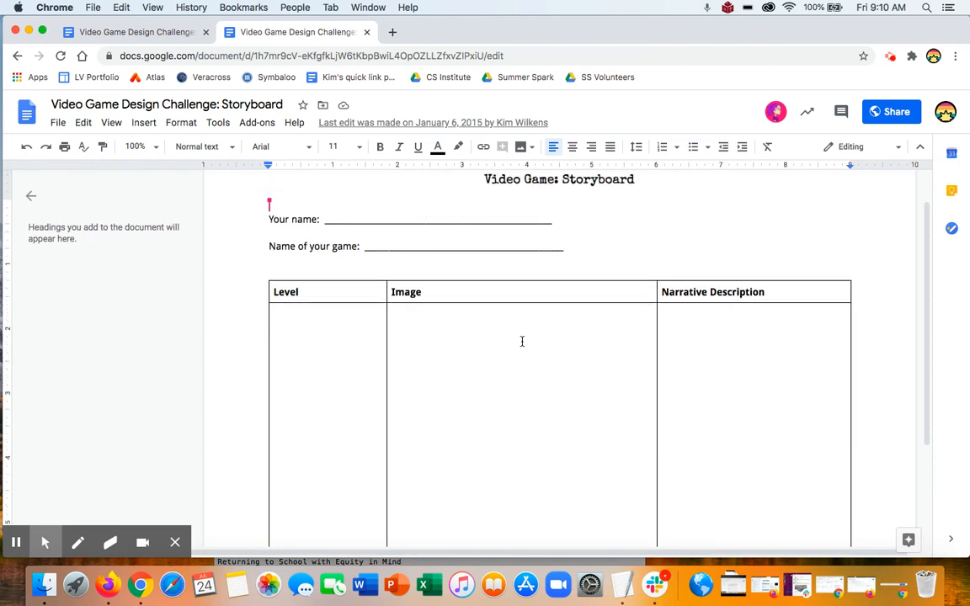
scroll(down, 3)
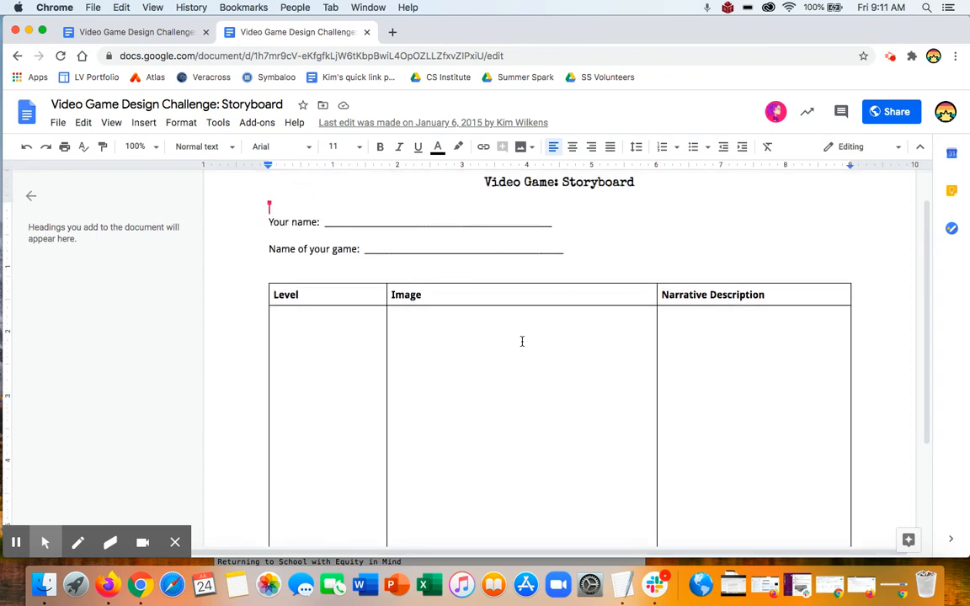
scroll(down, 3)
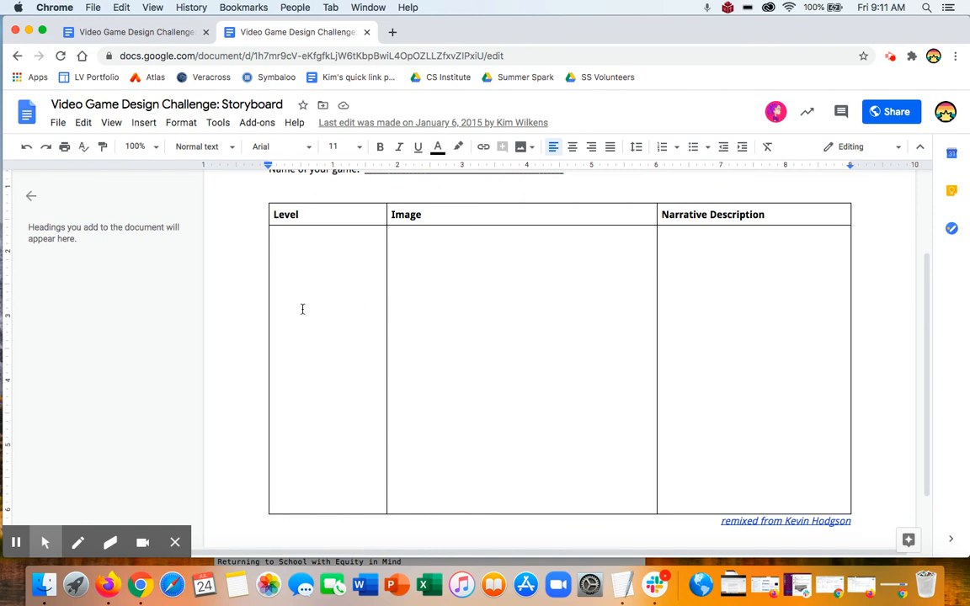
mouse_move(407, 273)
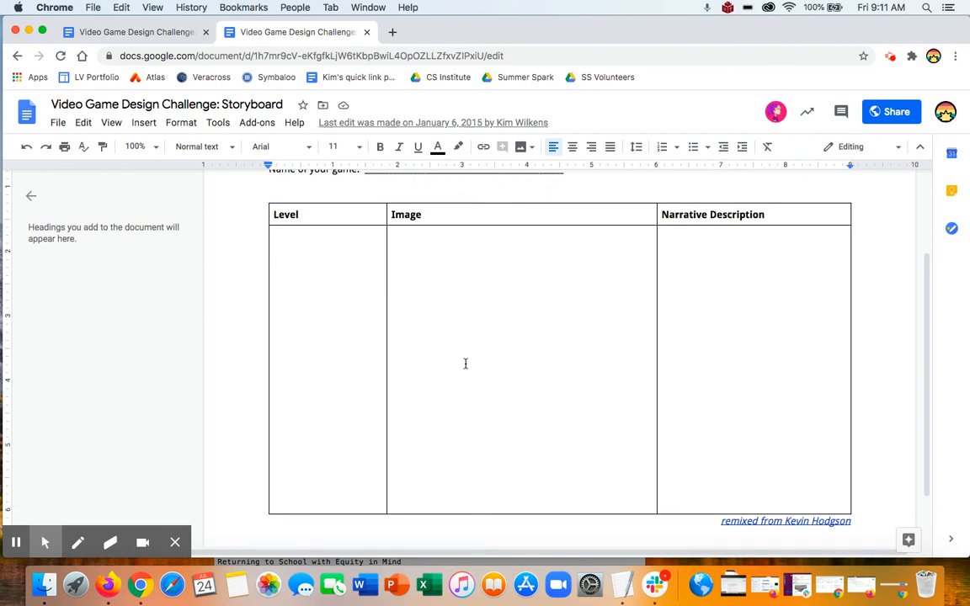
mouse_move(492, 353)
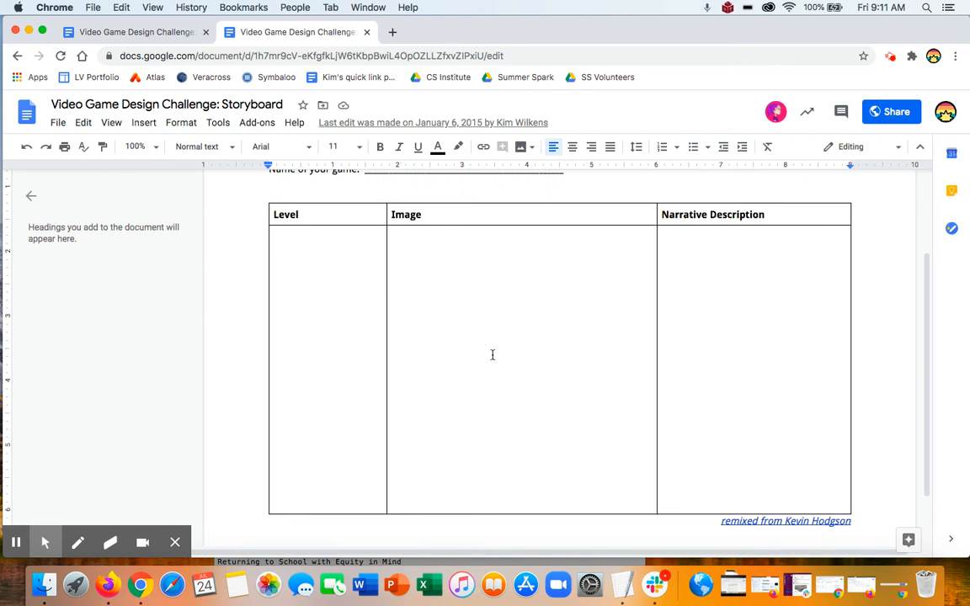
mouse_move(451, 302)
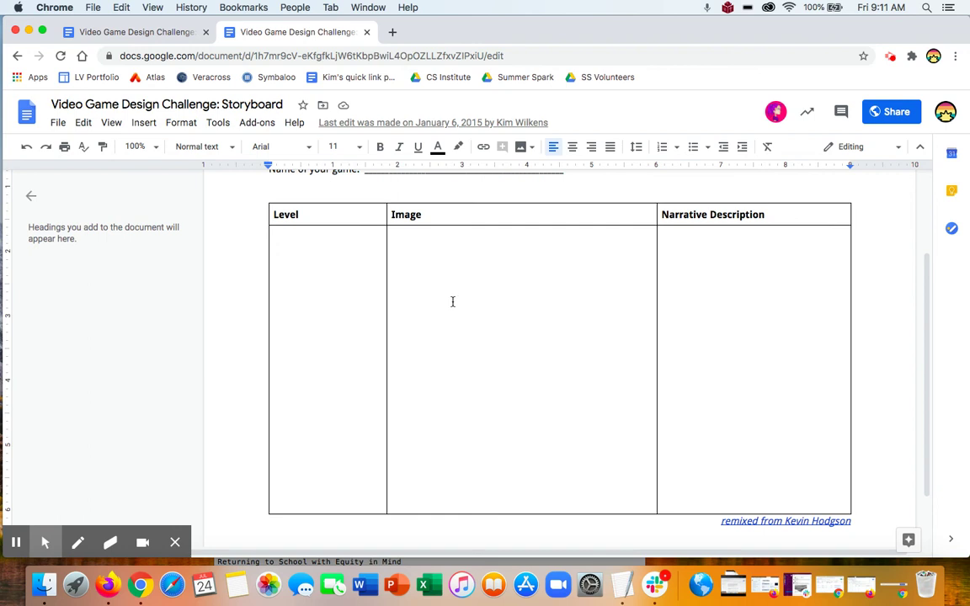
mouse_move(677, 290)
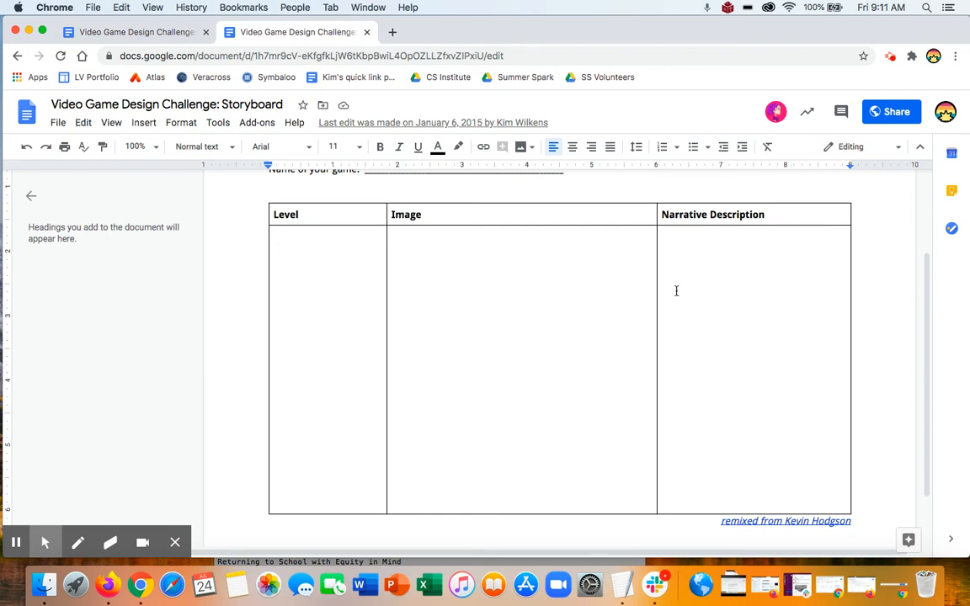
mouse_move(759, 445)
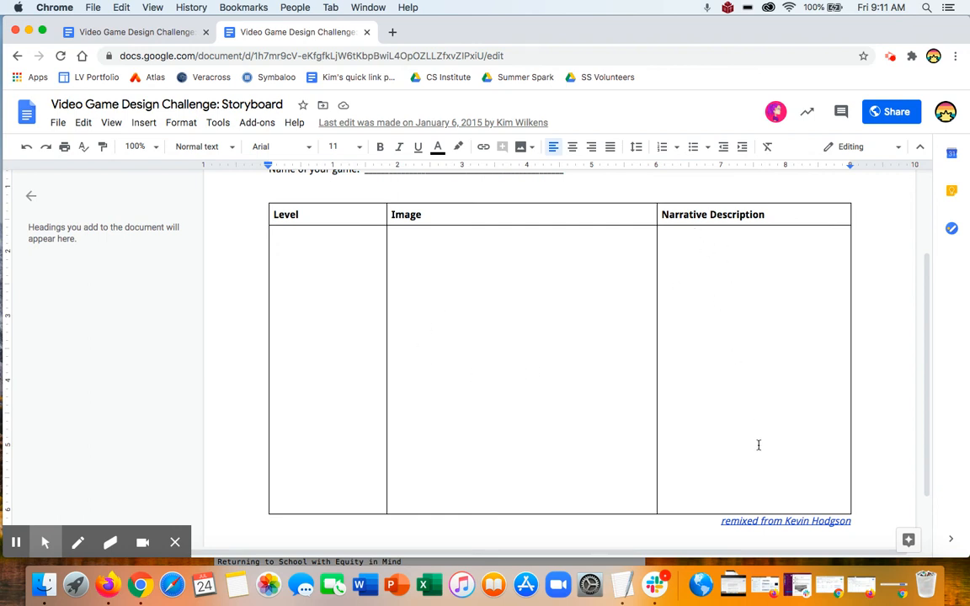
mouse_move(731, 290)
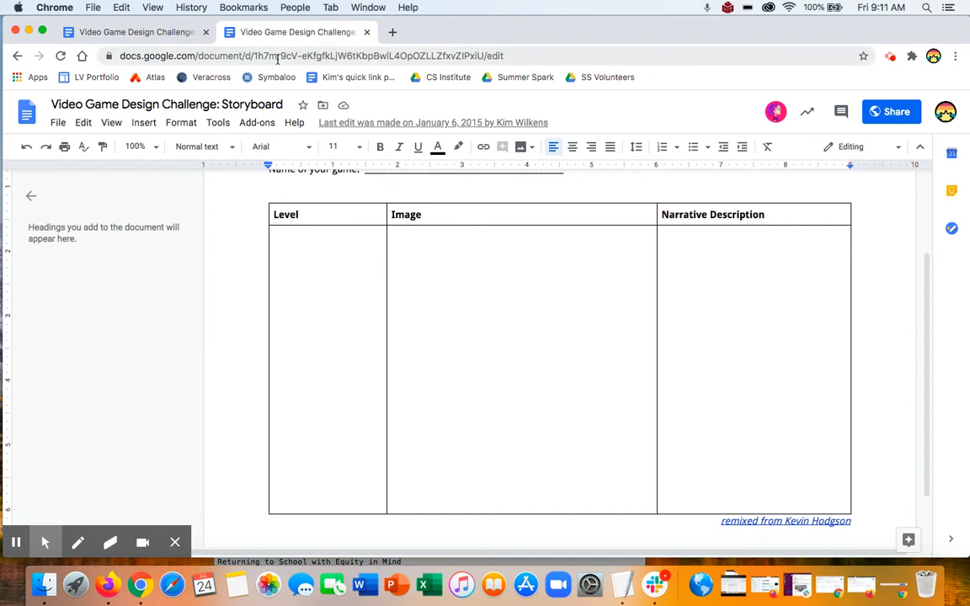
mouse_move(126, 32)
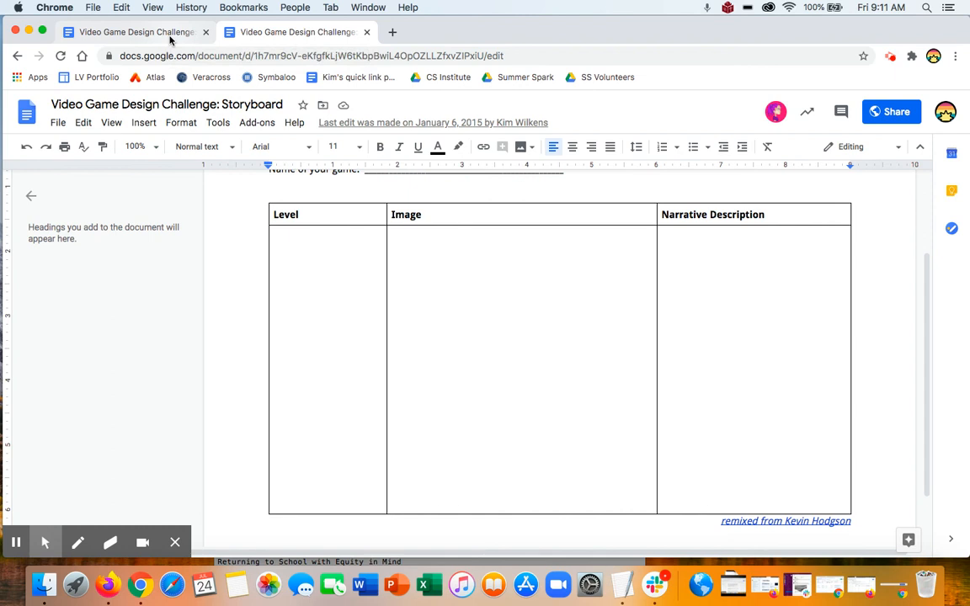
click(127, 32)
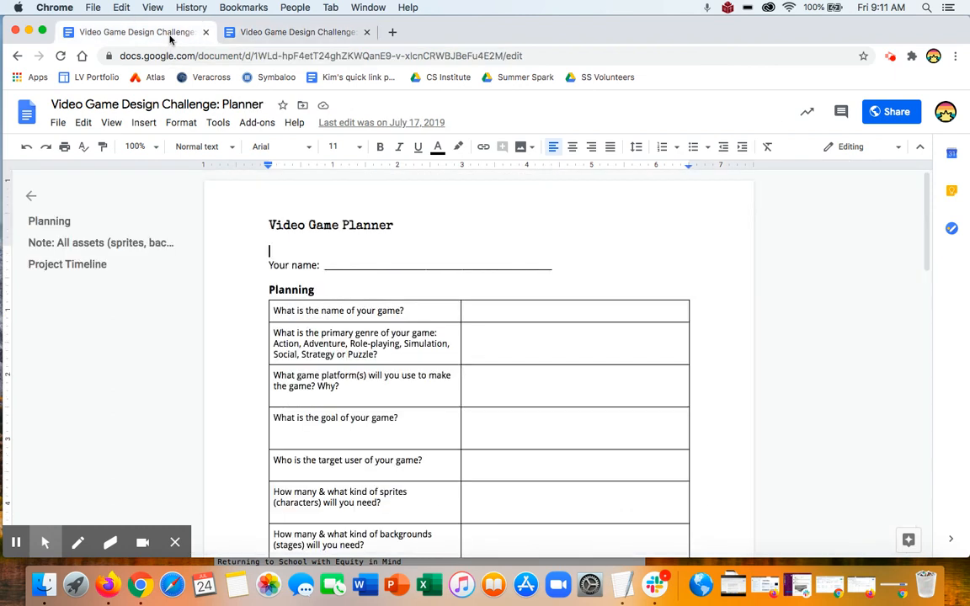
click(294, 30)
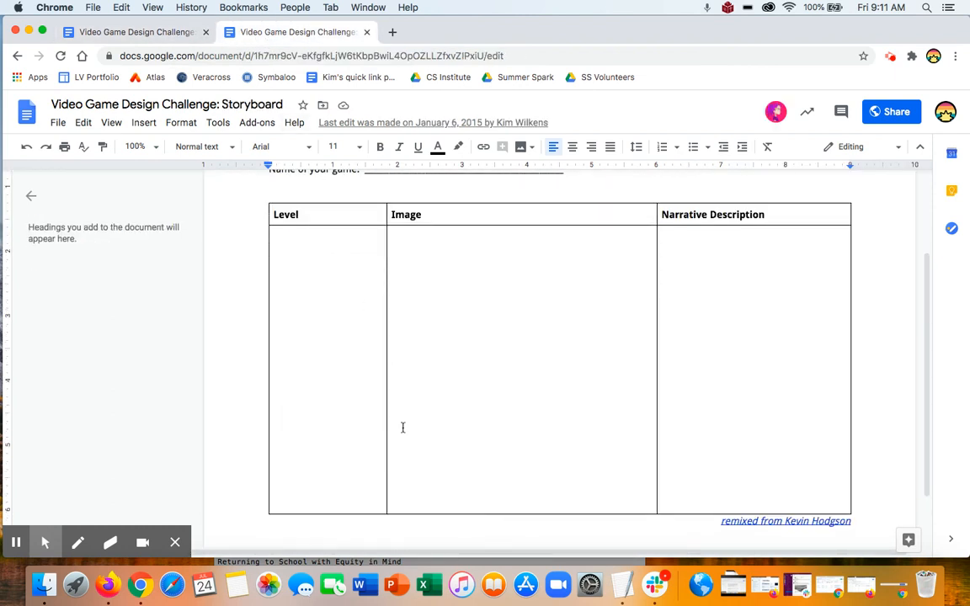